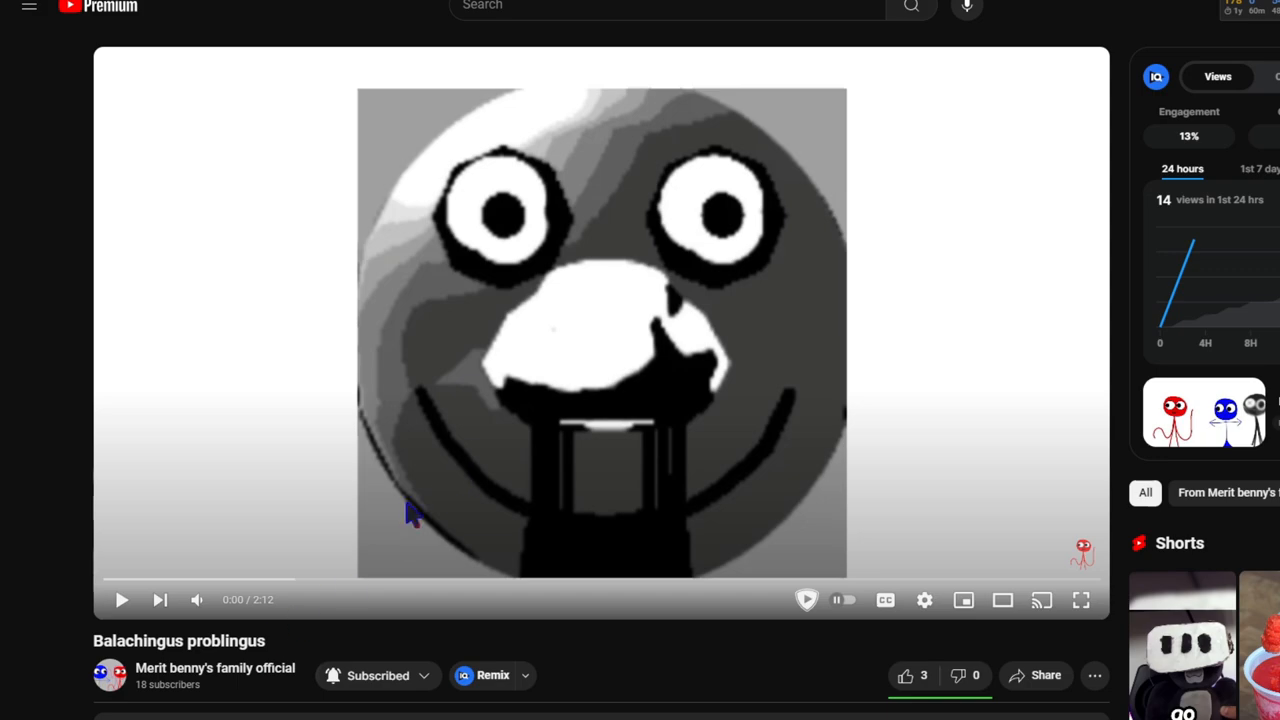
pyautogui.moveTo(336, 556)
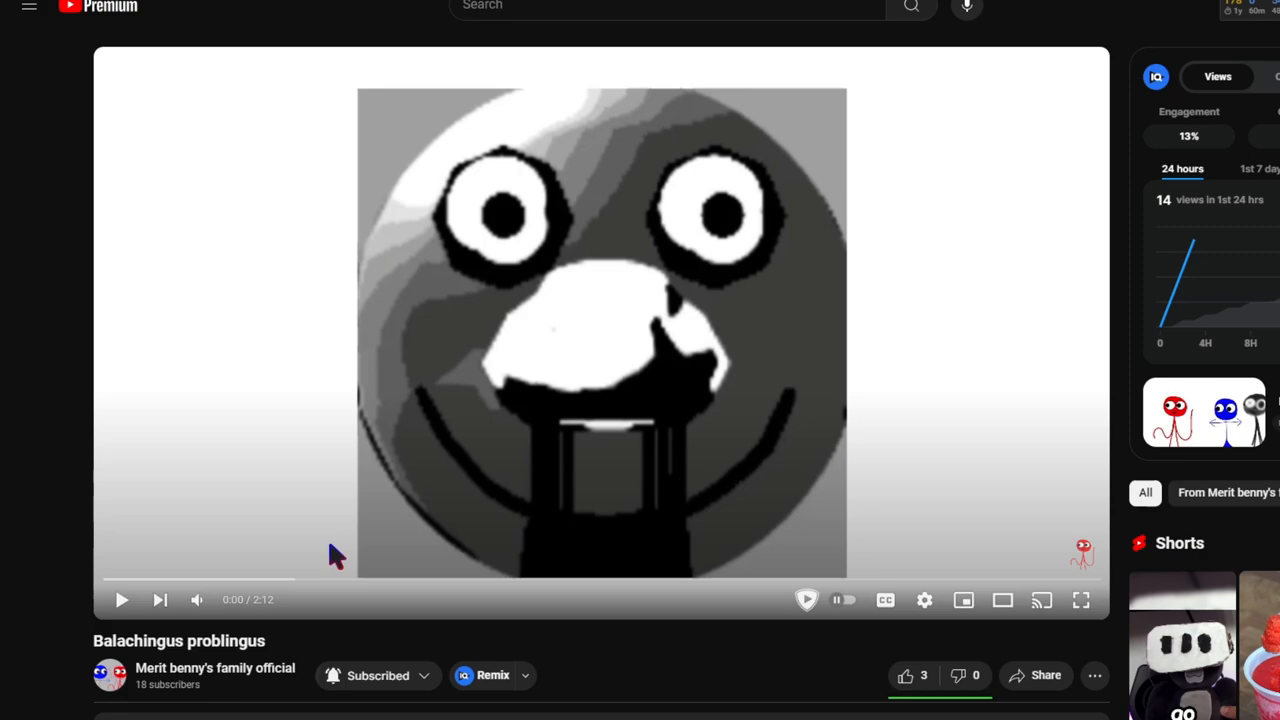
pyautogui.moveTo(350, 620)
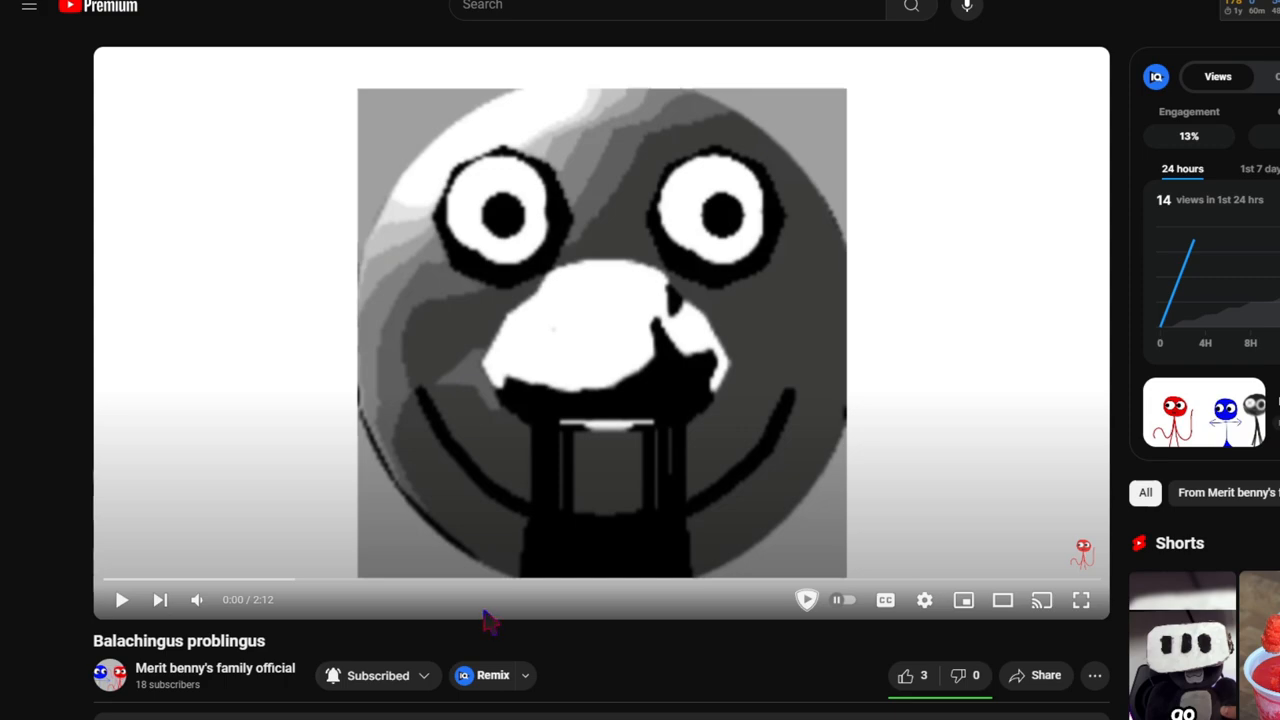
pyautogui.moveTo(520, 600)
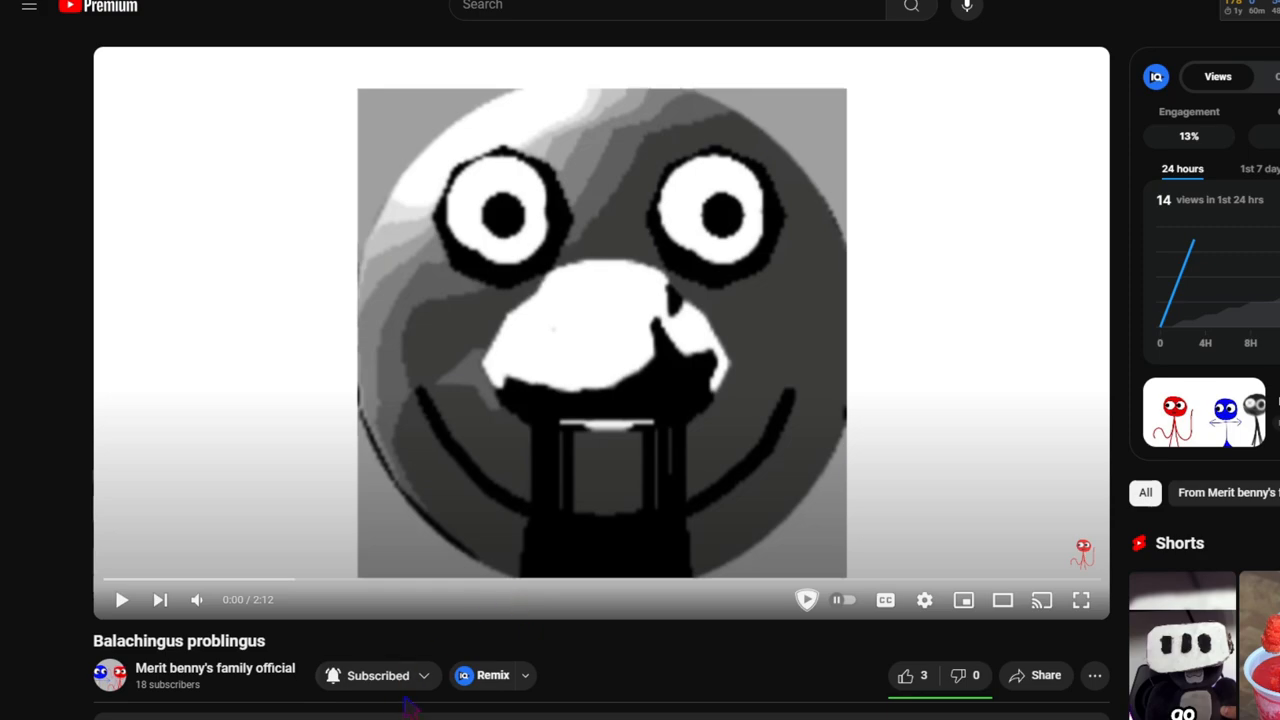
pyautogui.moveTo(438, 700)
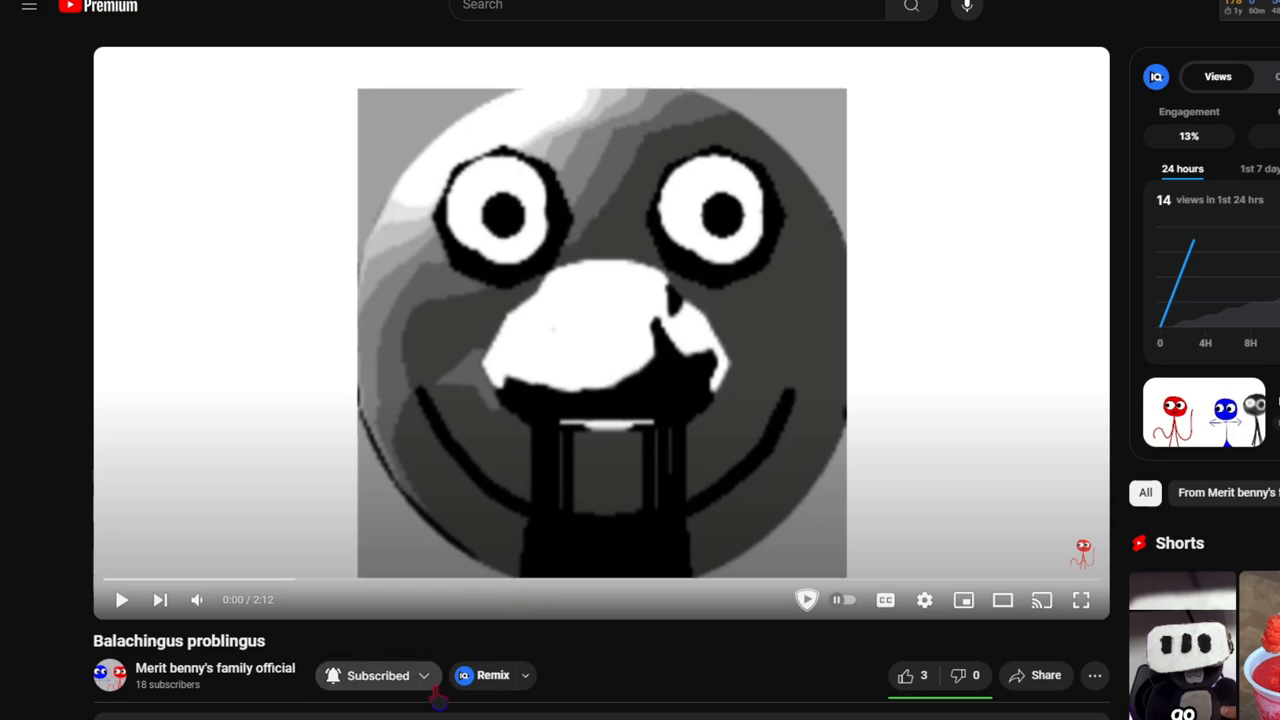
pyautogui.moveTo(464, 624)
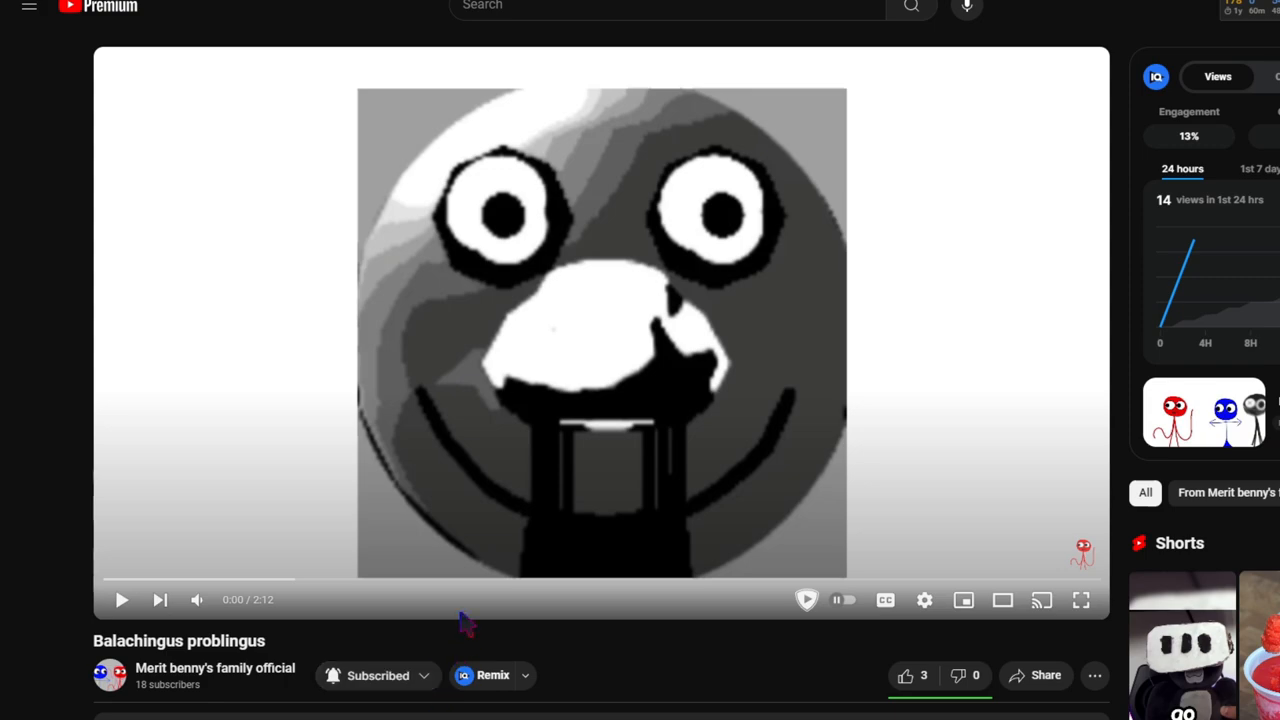
pyautogui.moveTo(224, 700)
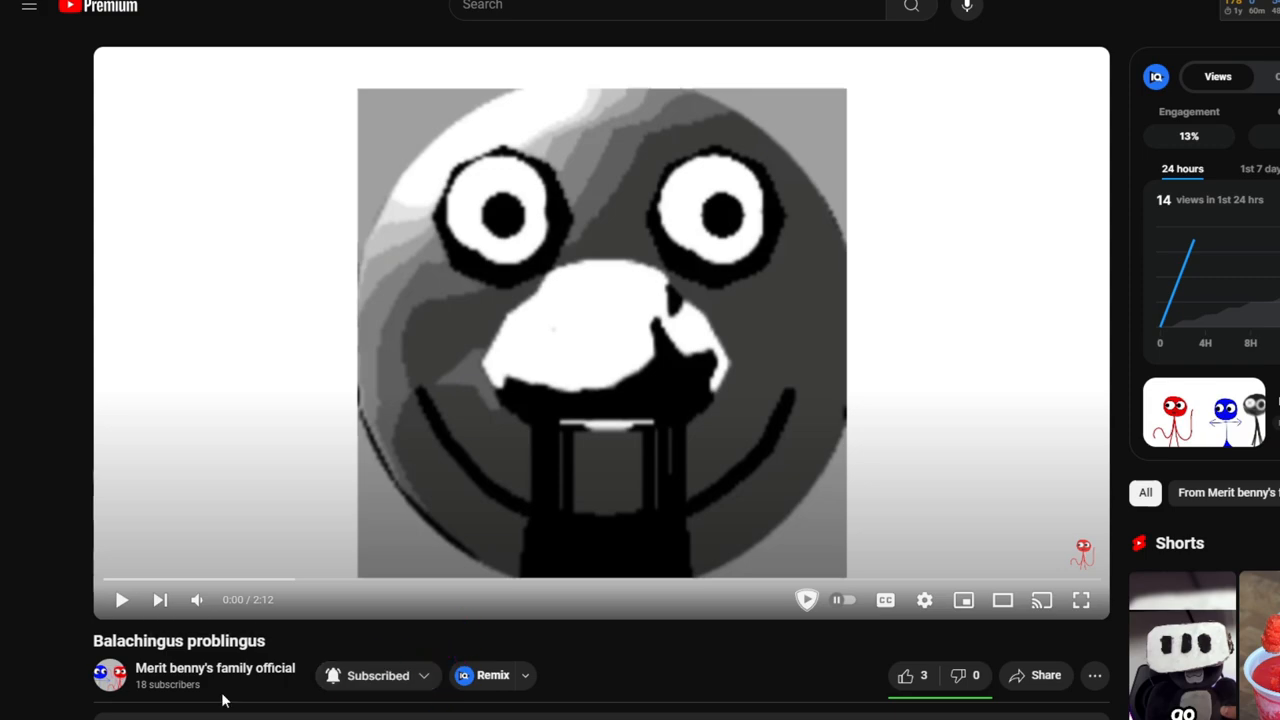
pyautogui.moveTo(258, 658)
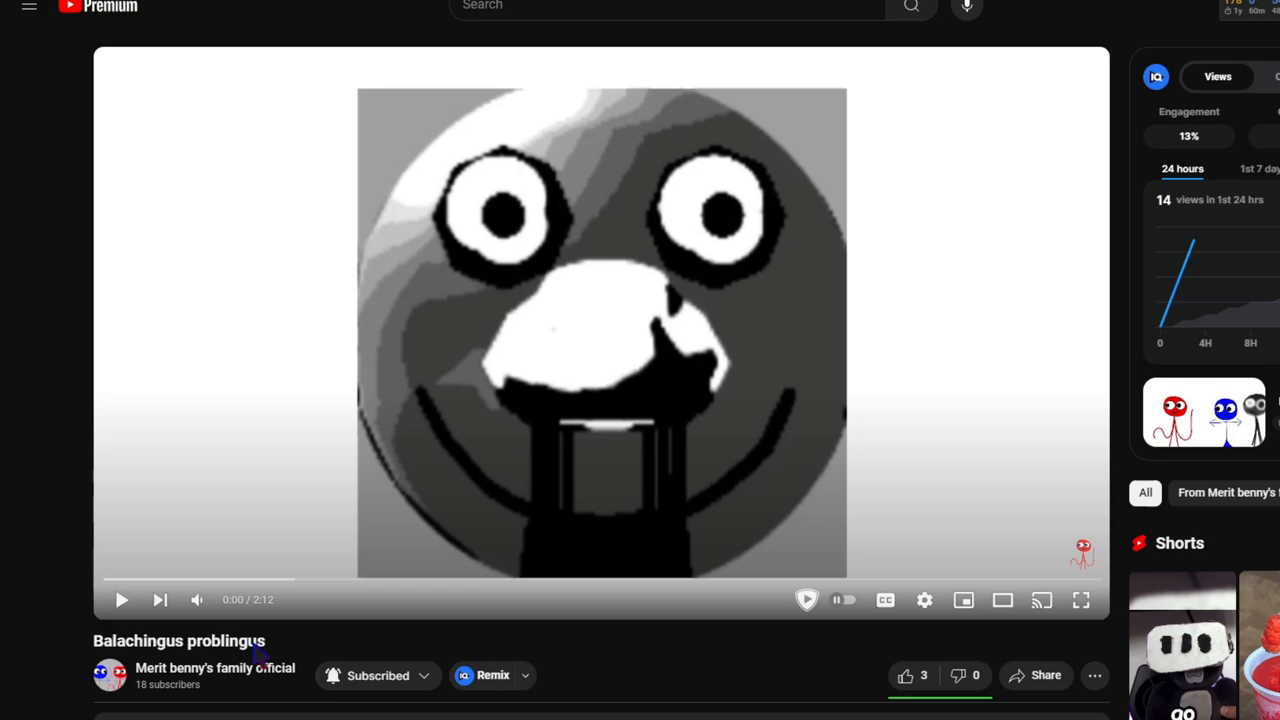
pyautogui.moveTo(292, 652)
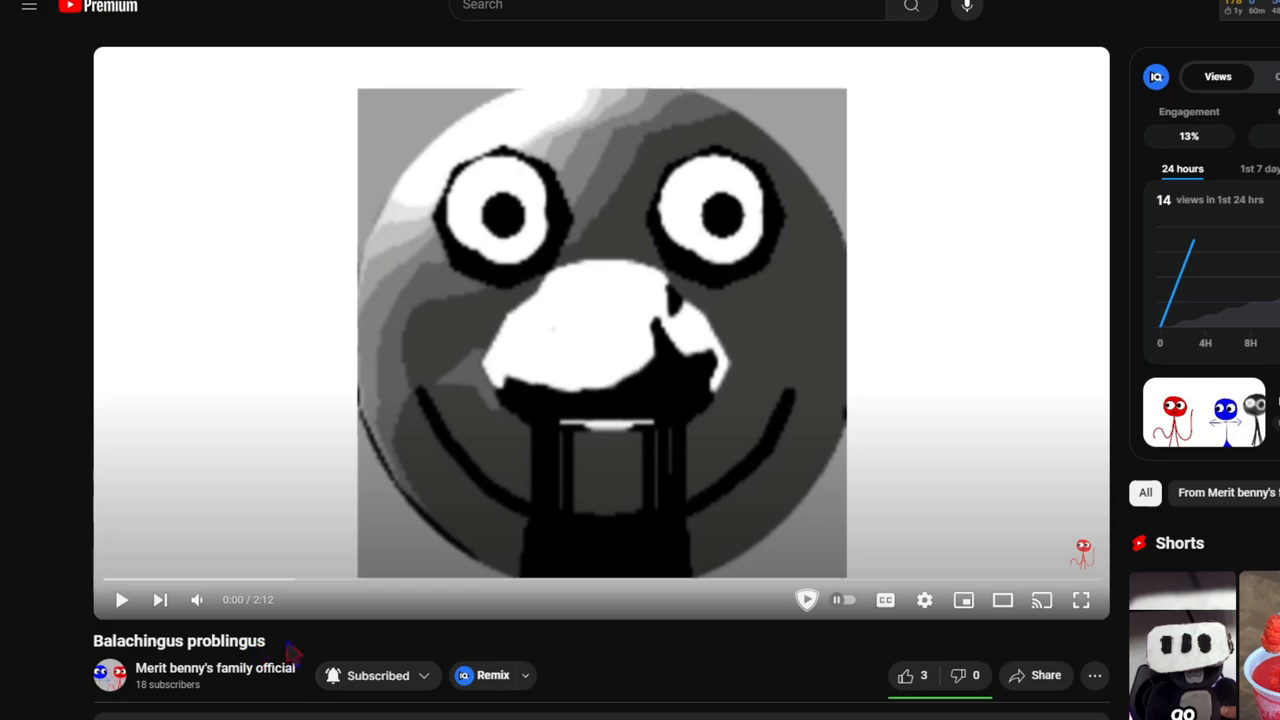
pyautogui.moveTo(348, 516)
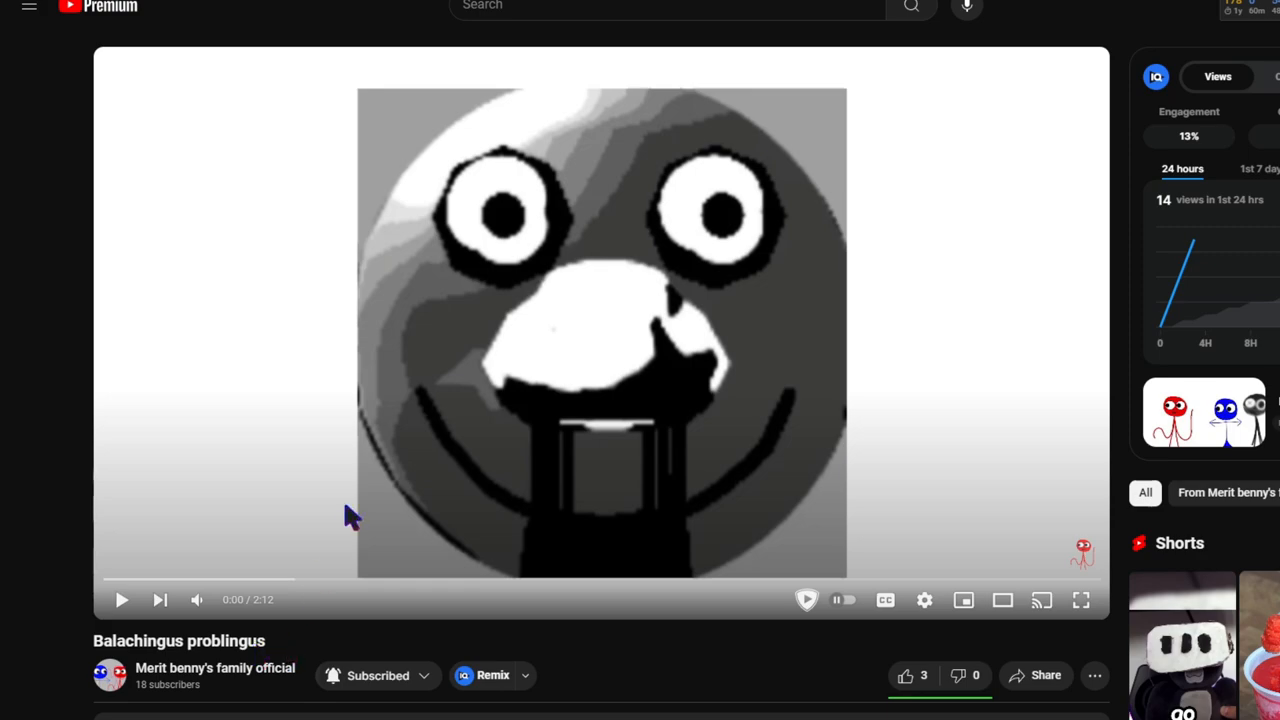
pyautogui.moveTo(564, 410)
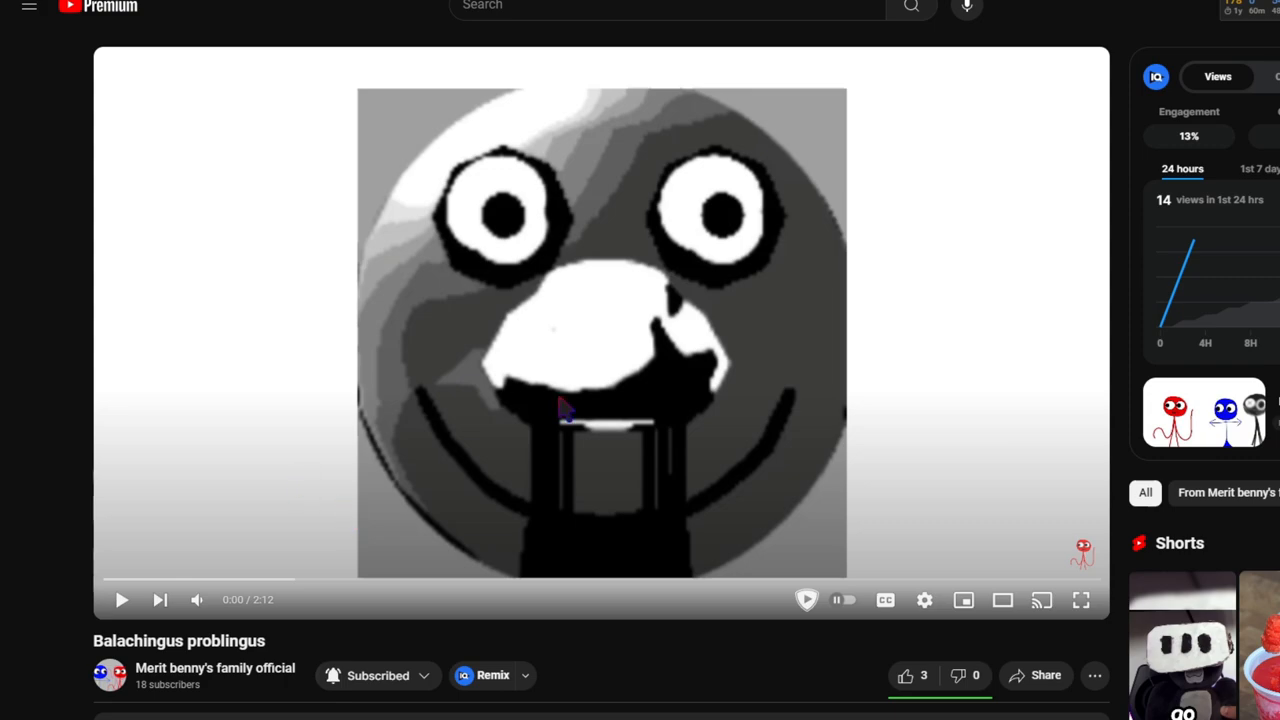
# Start playing 'Balachingus problingus' and let it run past the one-minute mark
pyautogui.click(120, 600)
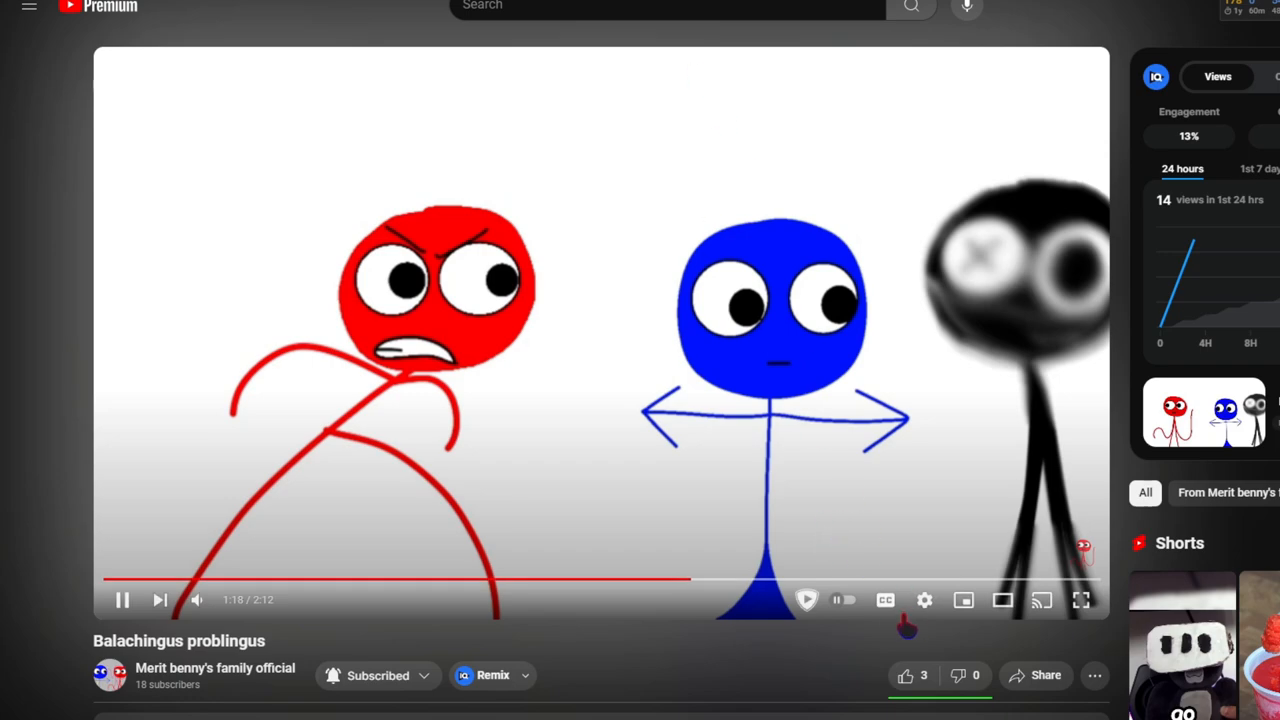
# Pause the video at about 1:34 on the dark red face image
pyautogui.click(884, 600)
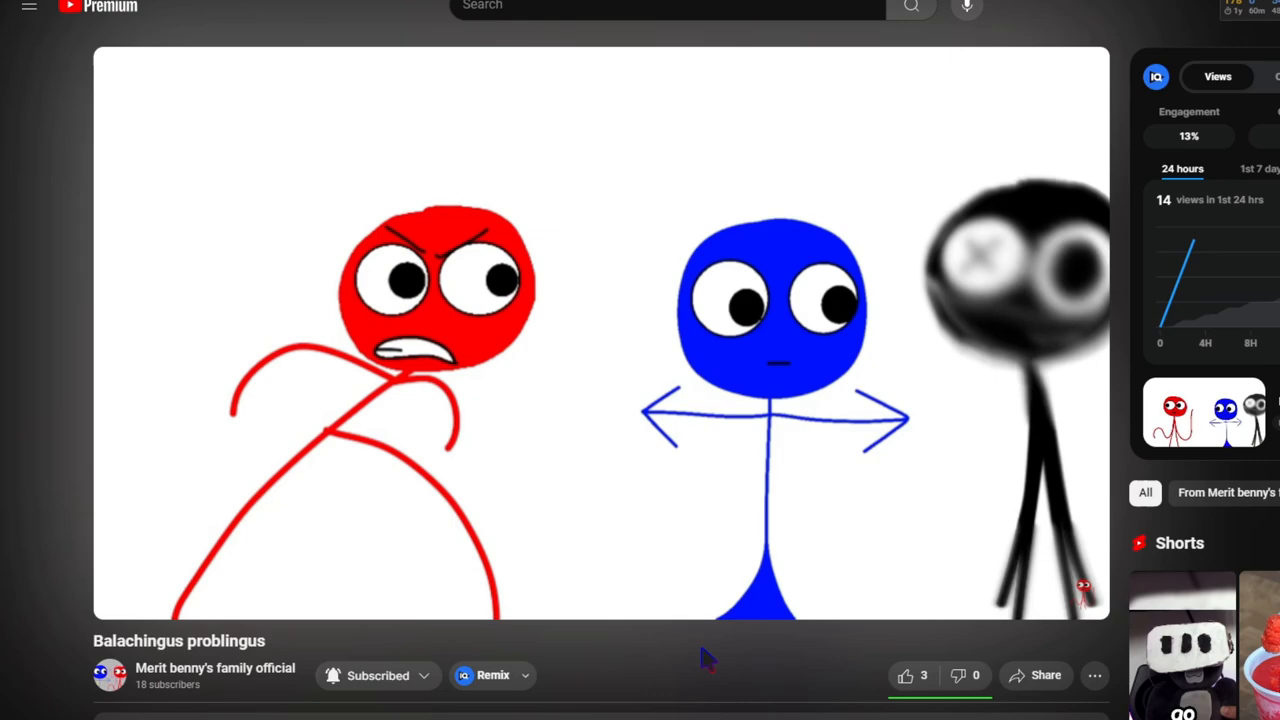
pyautogui.click(600, 330)
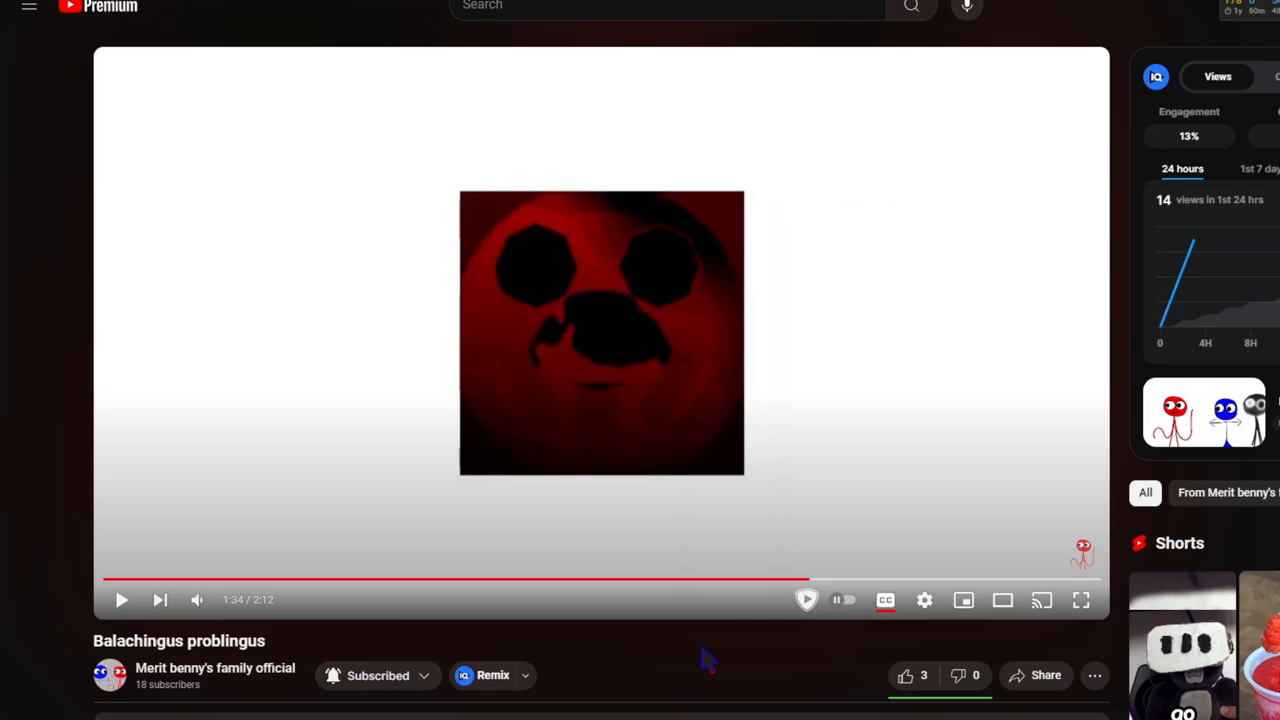
pyautogui.moveTo(708, 658)
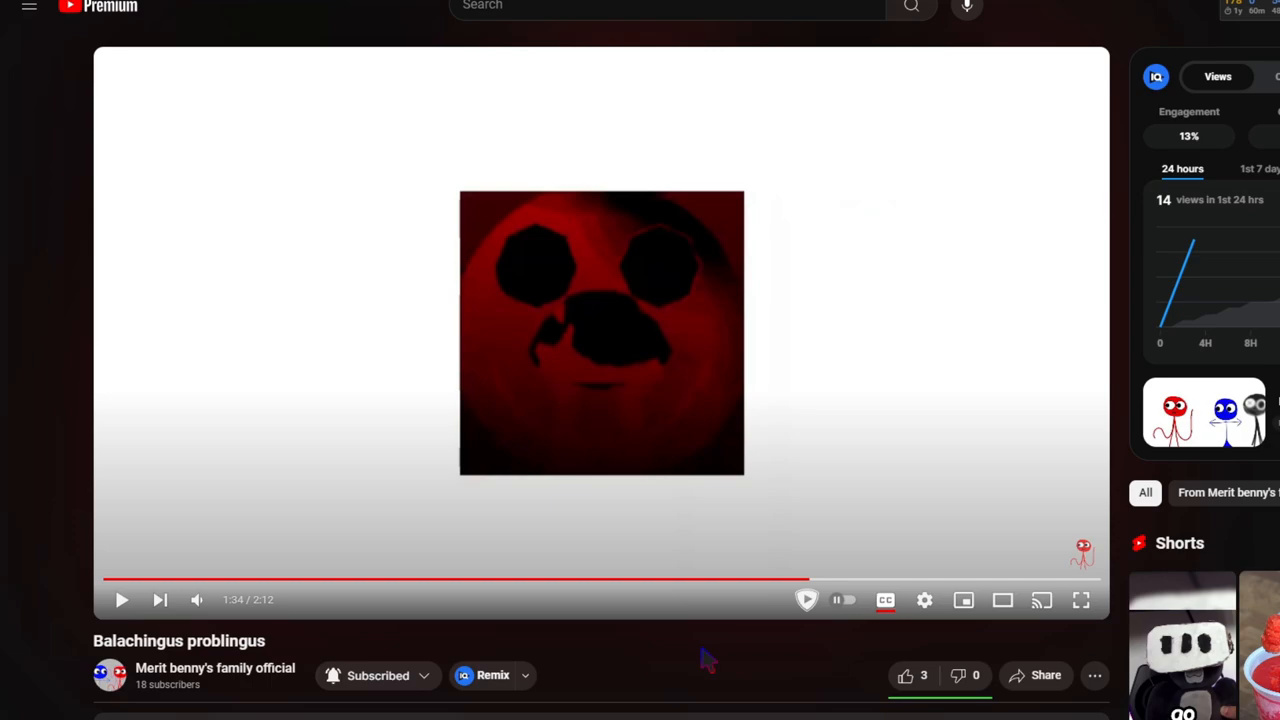
# Resume playback to about 1:57 and show the playback speed choices, Normal still selected
pyautogui.click(120, 600)
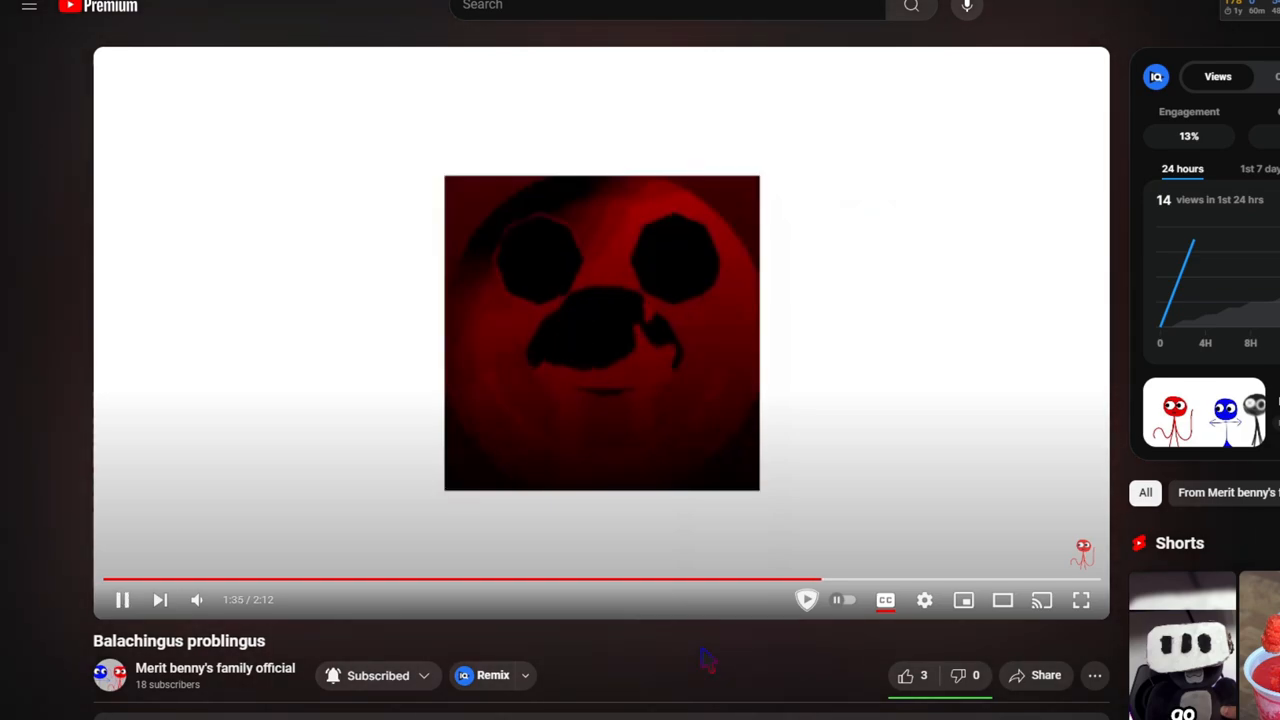
pyautogui.click(122, 600)
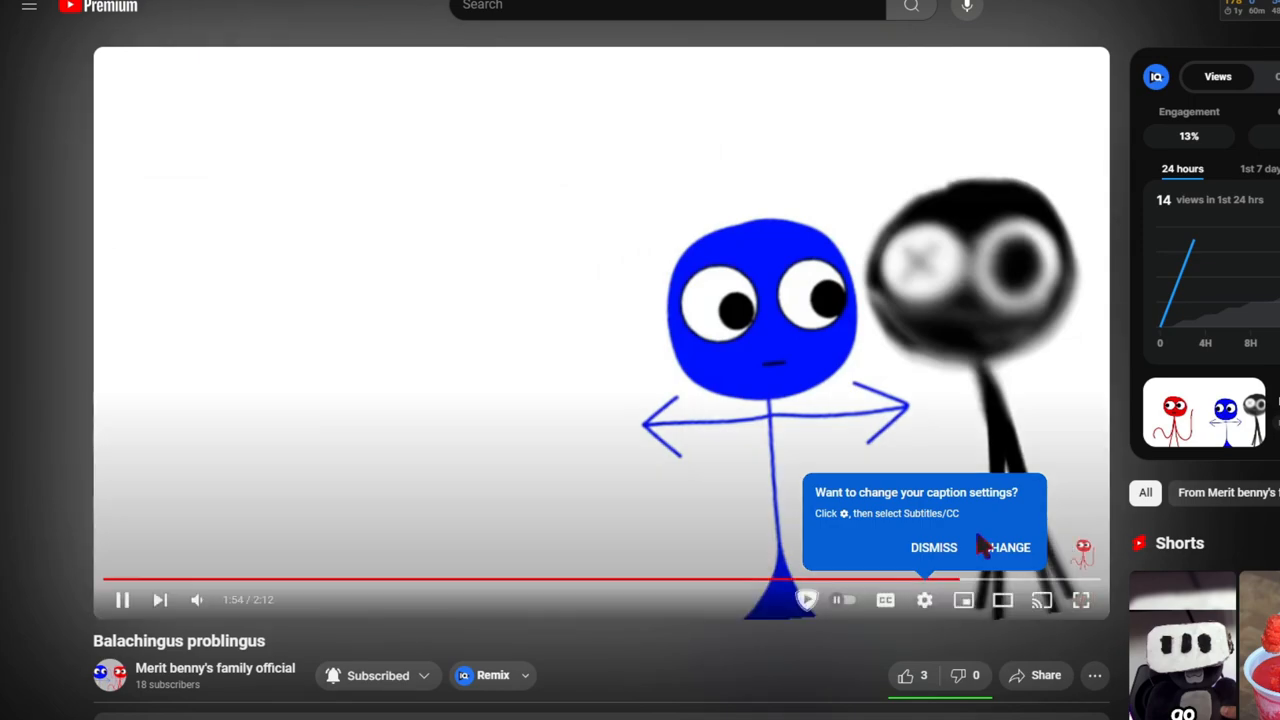
pyautogui.click(924, 600)
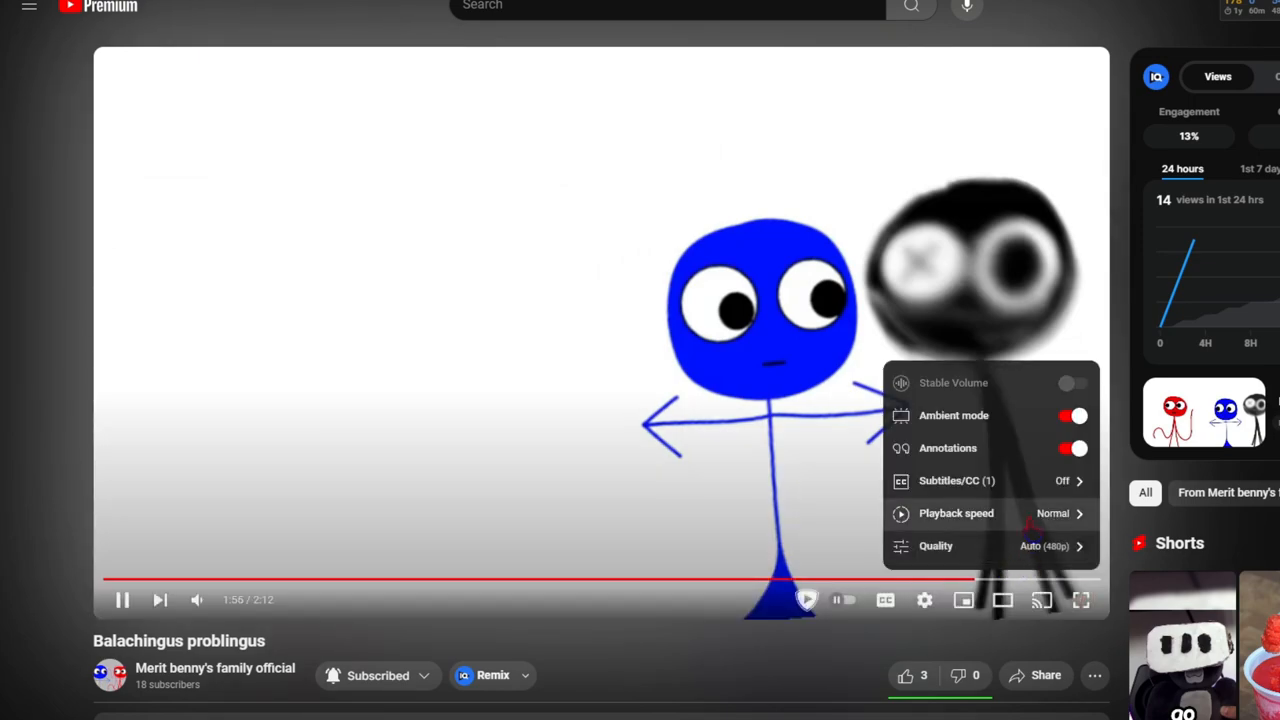
pyautogui.click(956, 512)
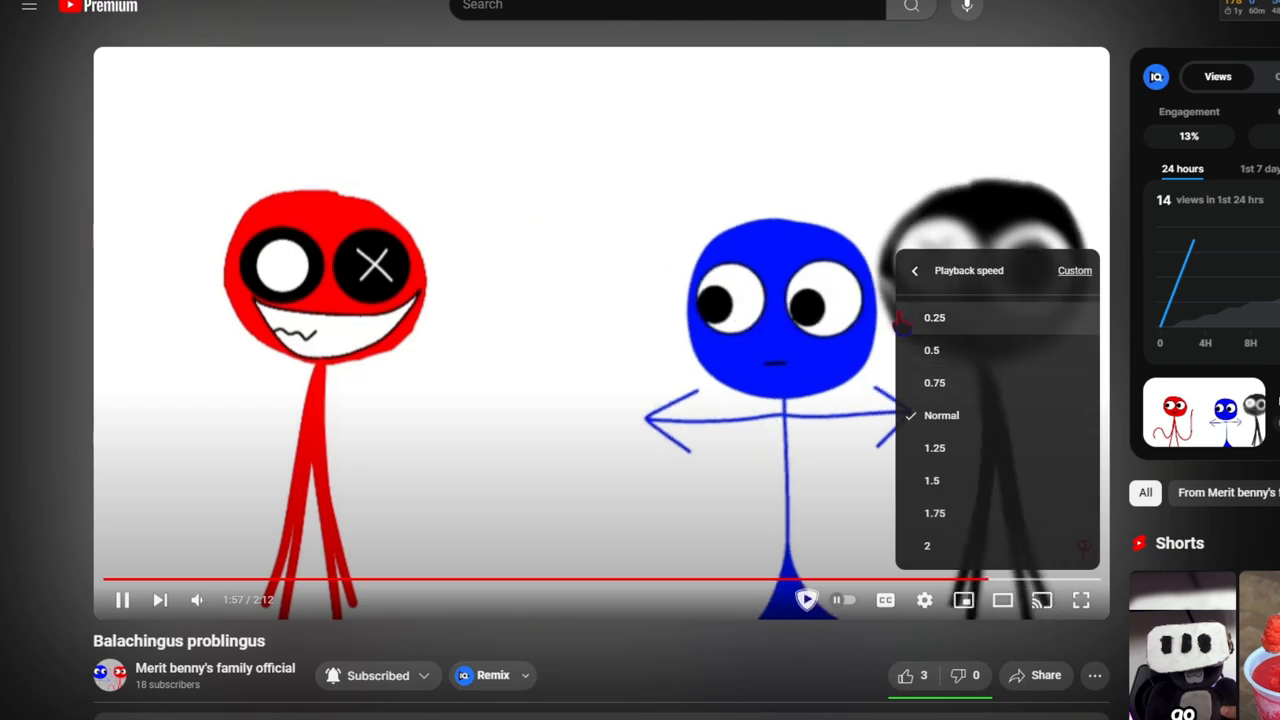